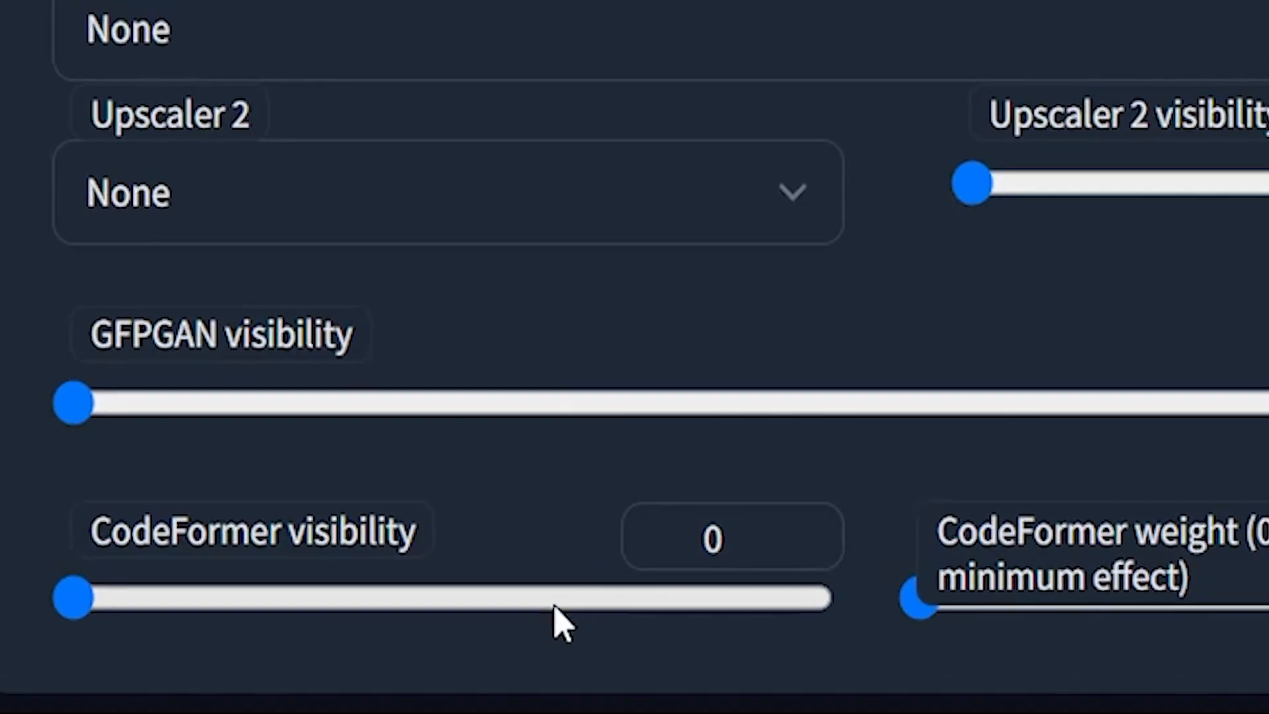
Step: Brush over the remaining visible parts of the queen's face to finish the mask
scroll(up, 3)
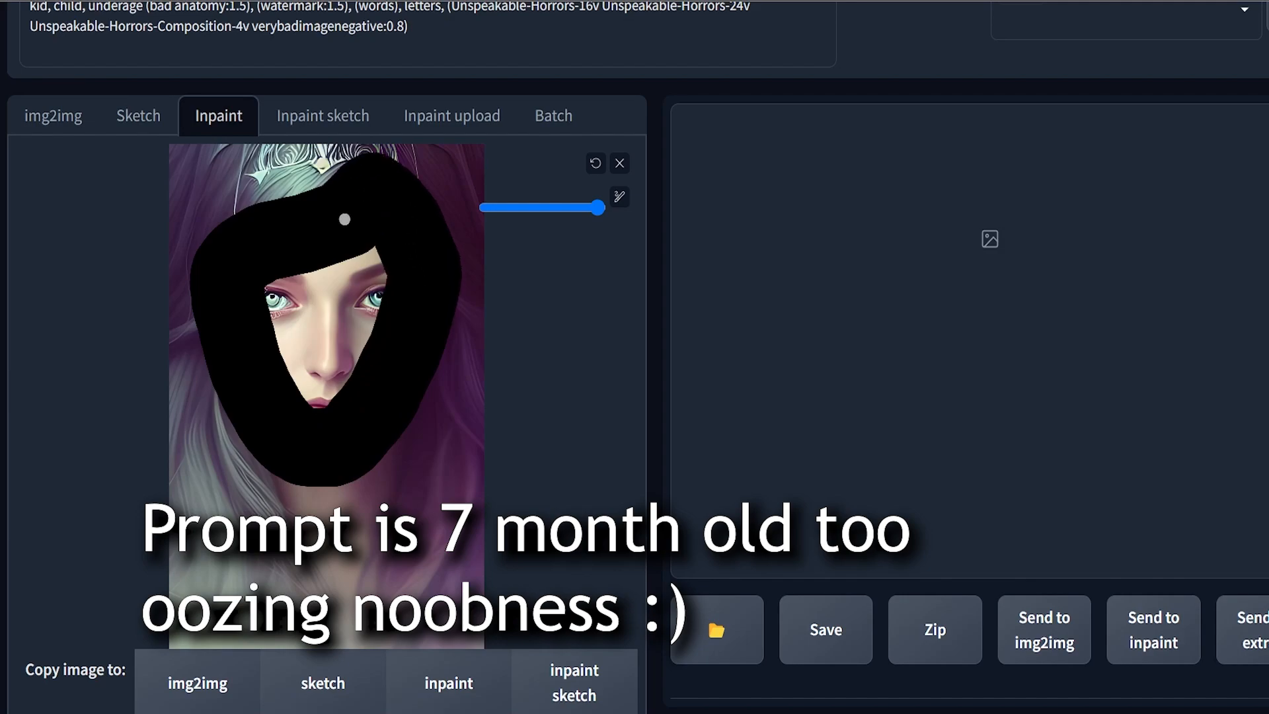
drag(342, 220, 318, 336)
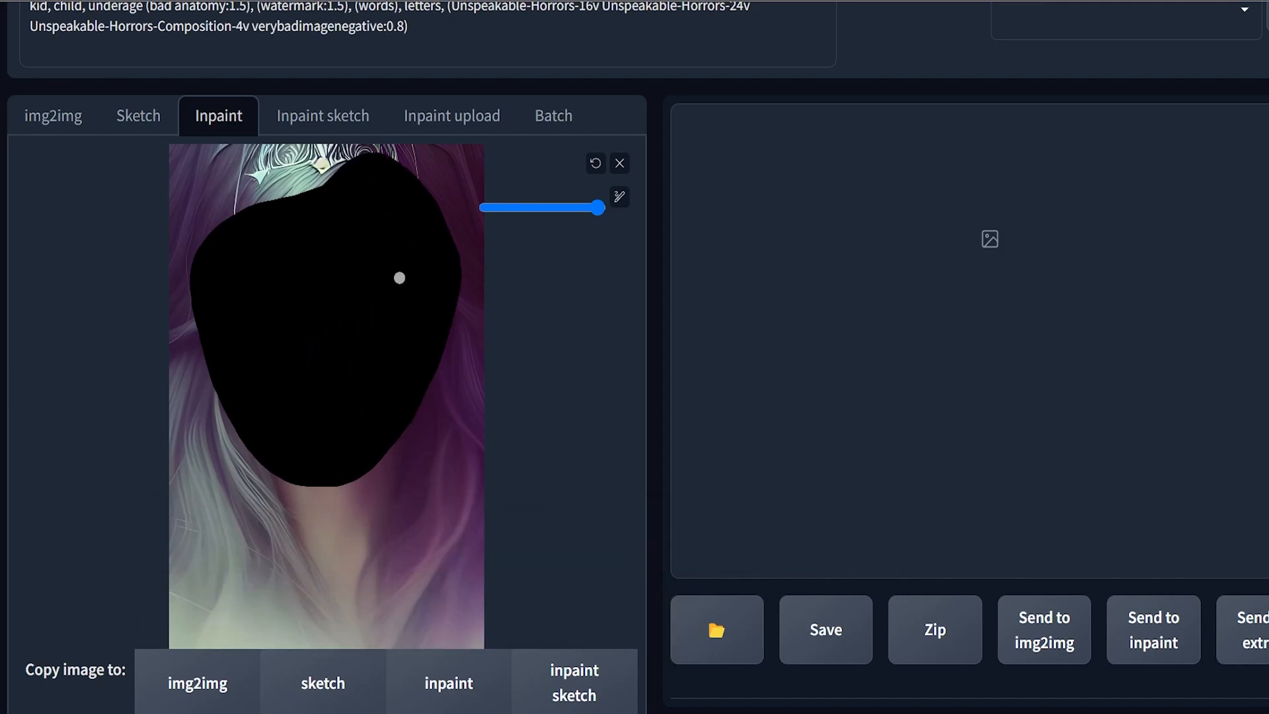
Step: Review the inpaint settings and generate a new face with denoising strength 0.55
scroll(down, 3)
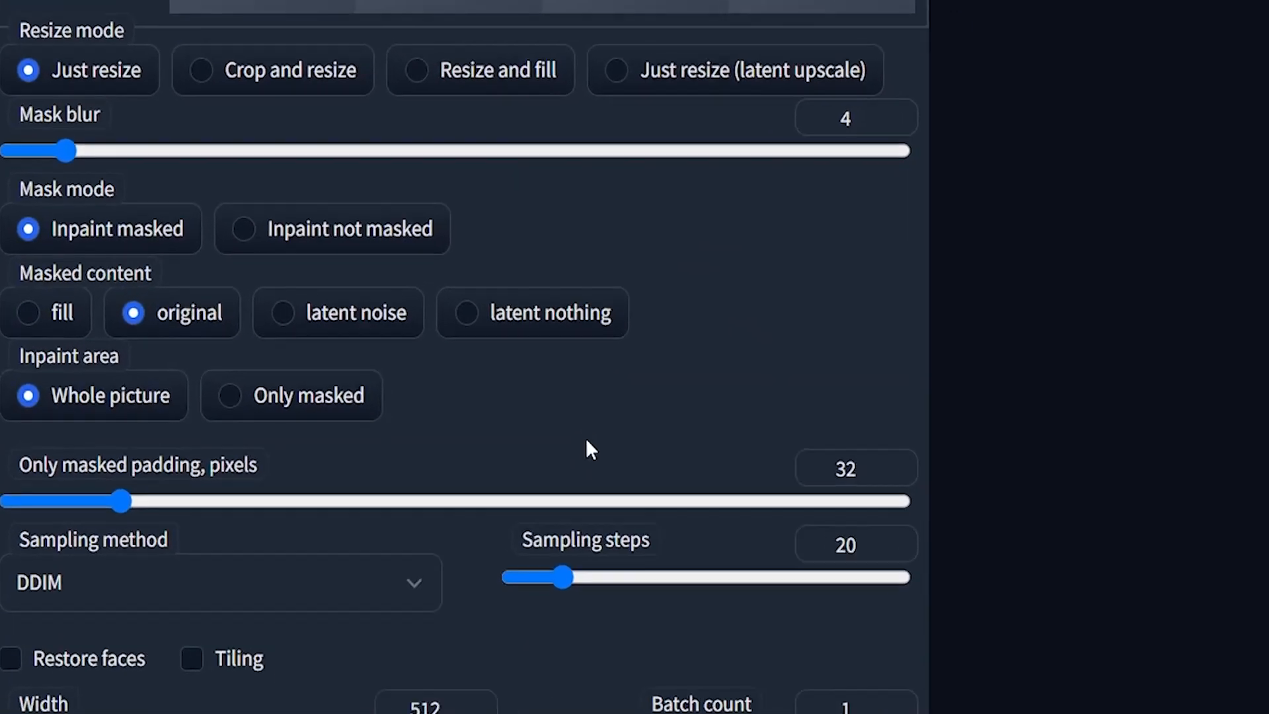
scroll(down, 3)
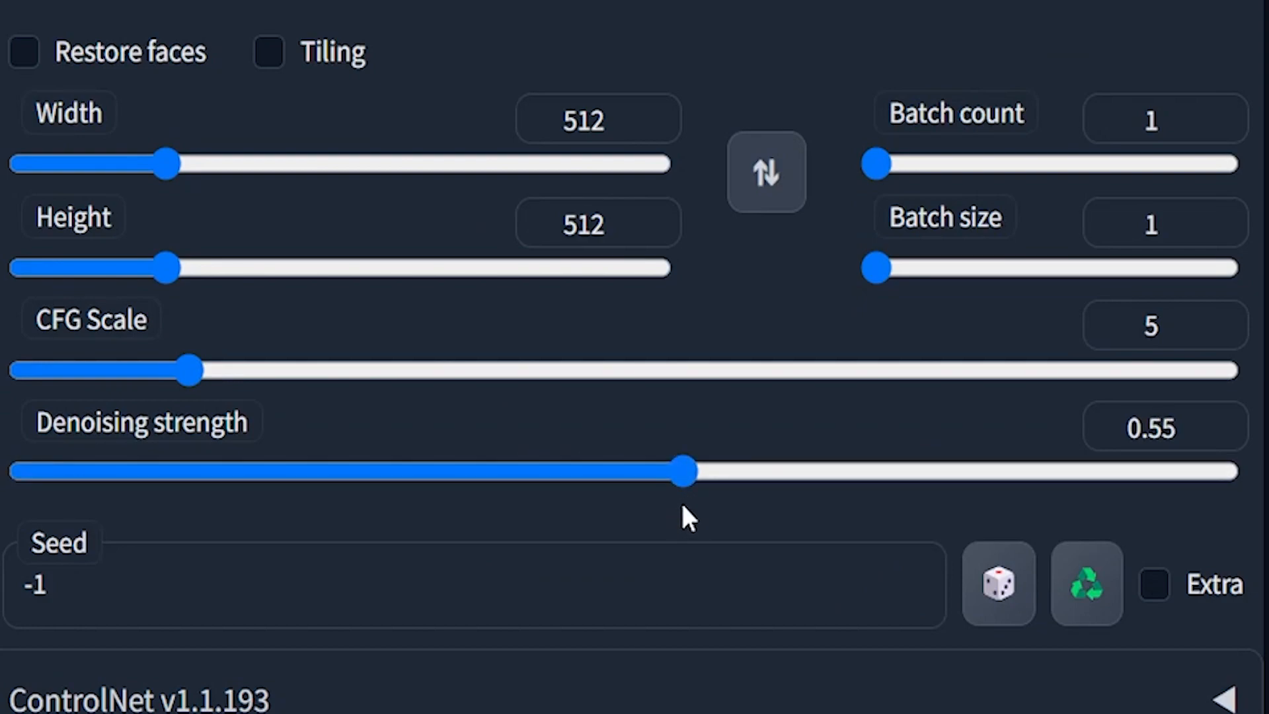
scroll(up, 3)
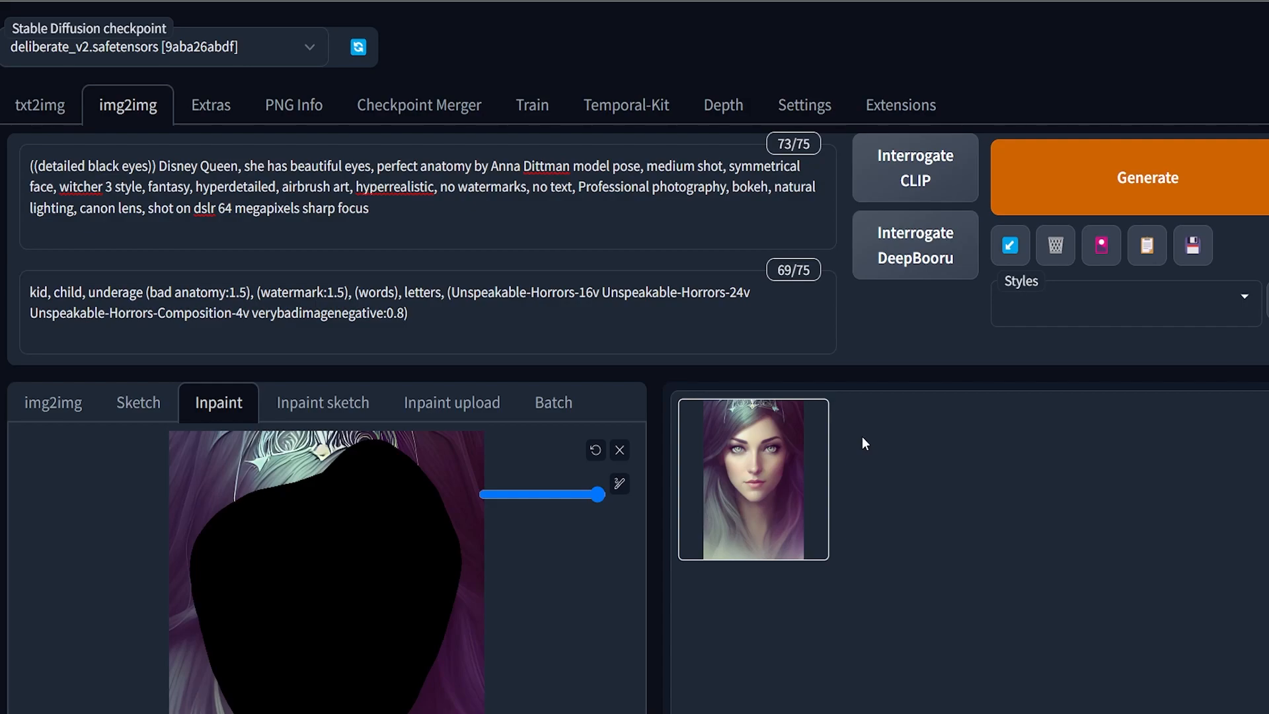
Step: Enlarge the inpainted queen portrait and inspect it with its generation details
click(752, 478)
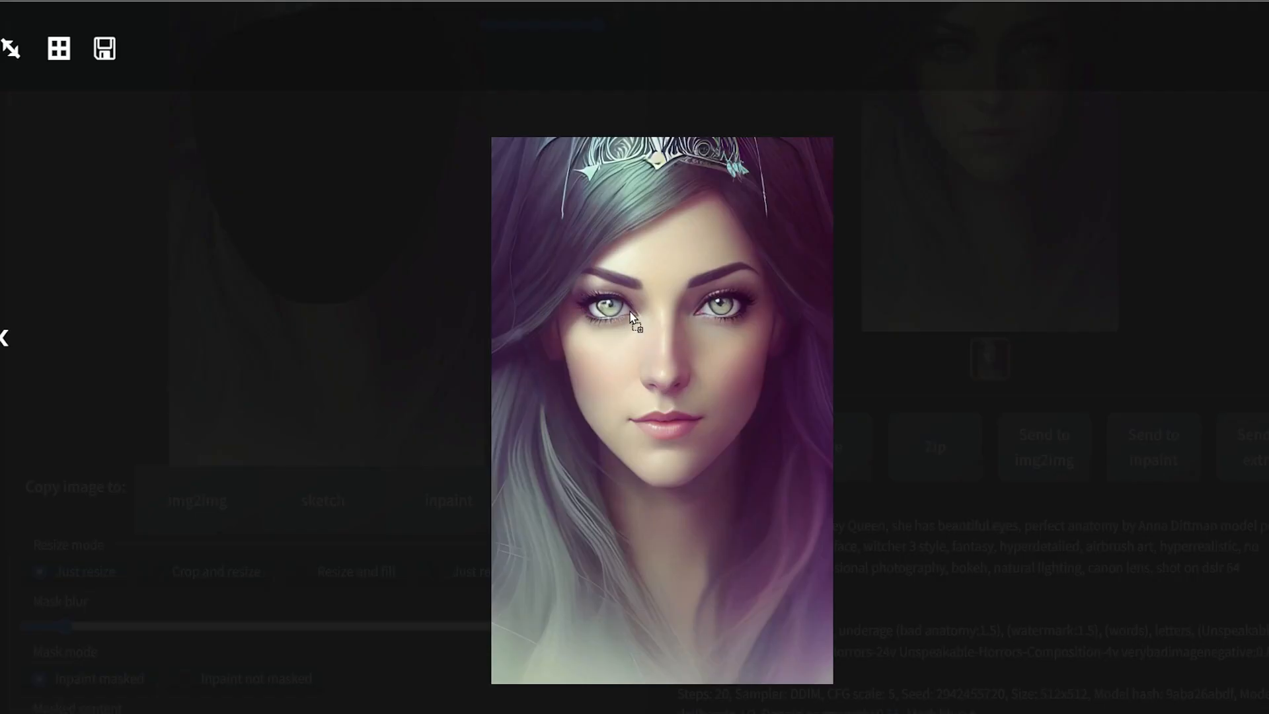
mouse_move(906, 239)
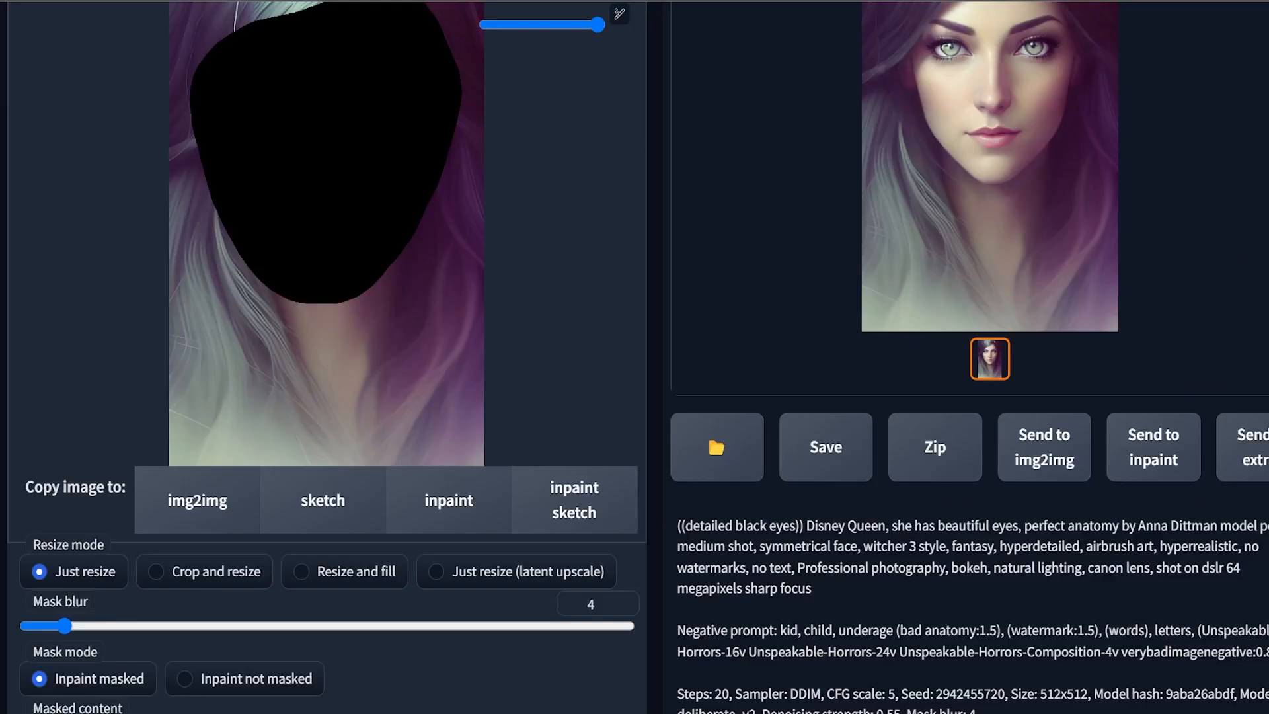
scroll(up, 3)
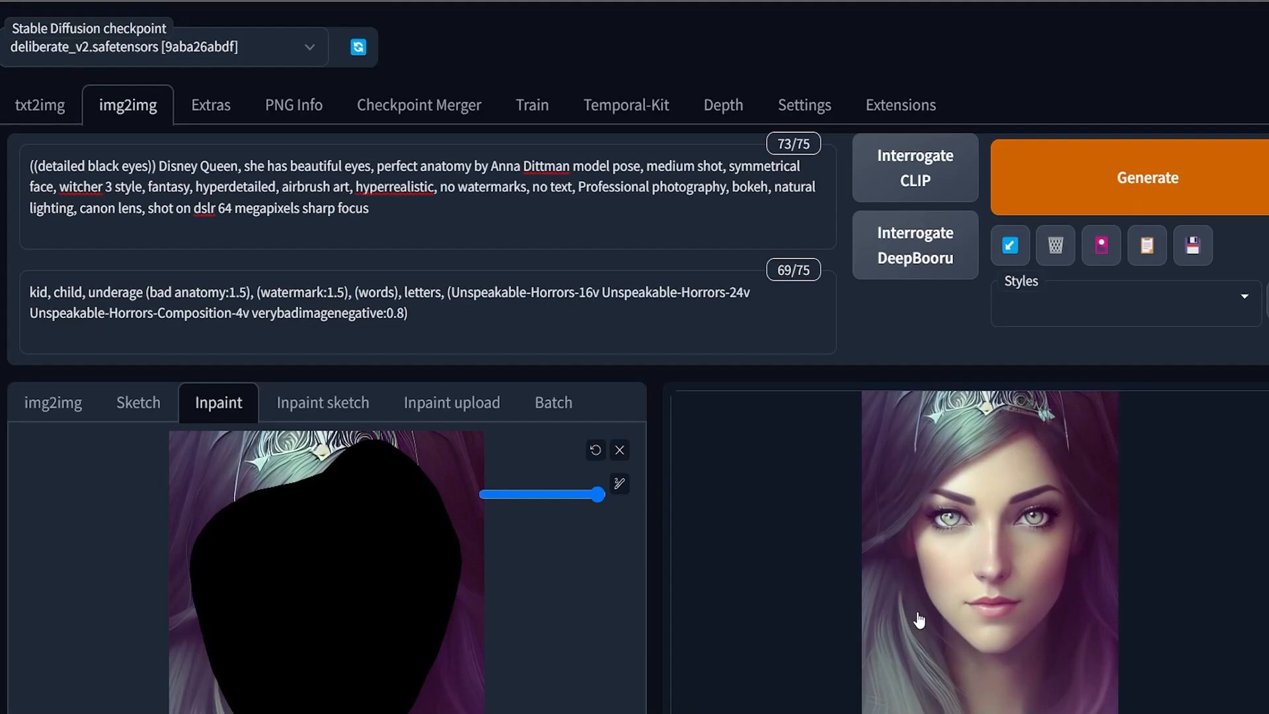
Step: Generate a second inpainted portrait with a new seed and review the settings below
click(1146, 177)
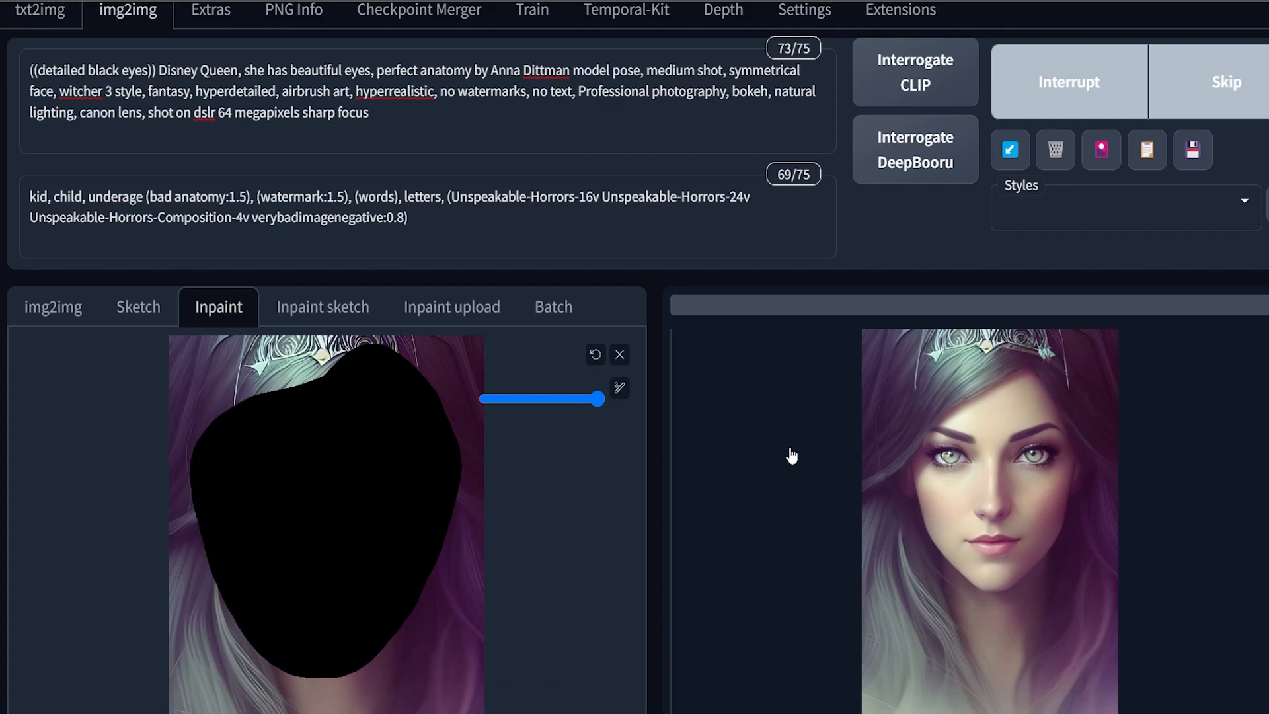
scroll(down, 3)
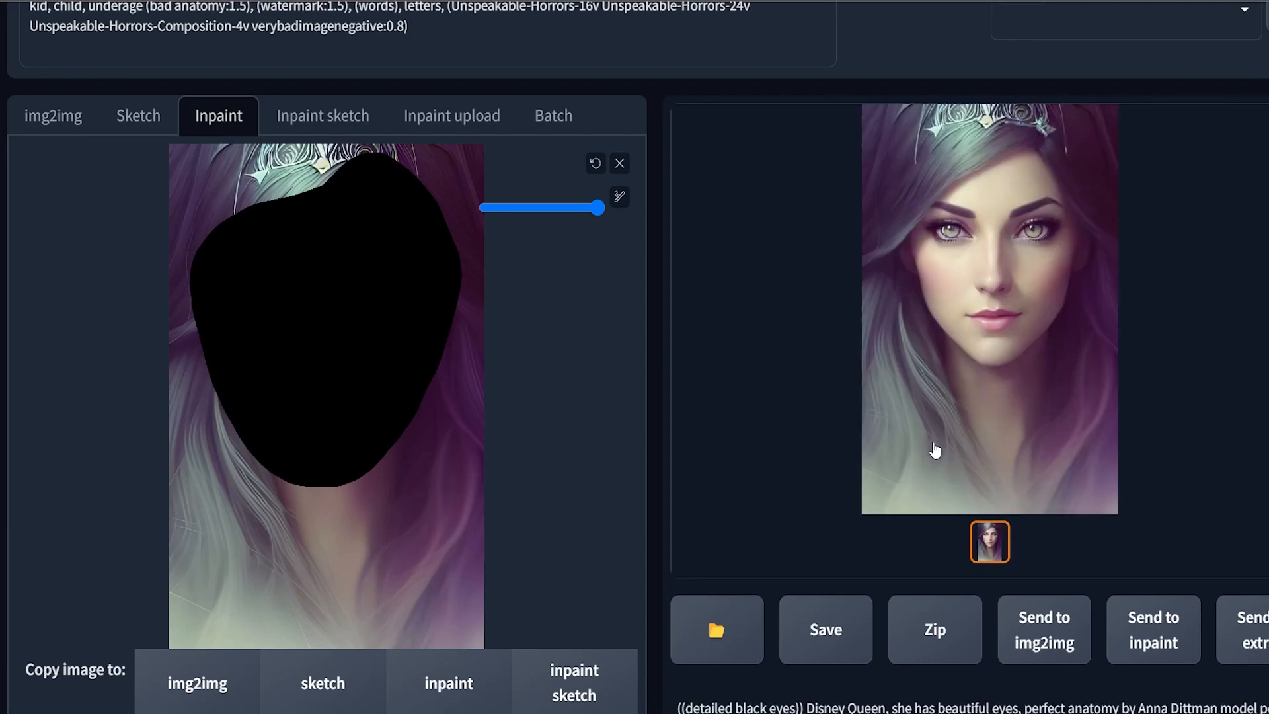
scroll(down, 3)
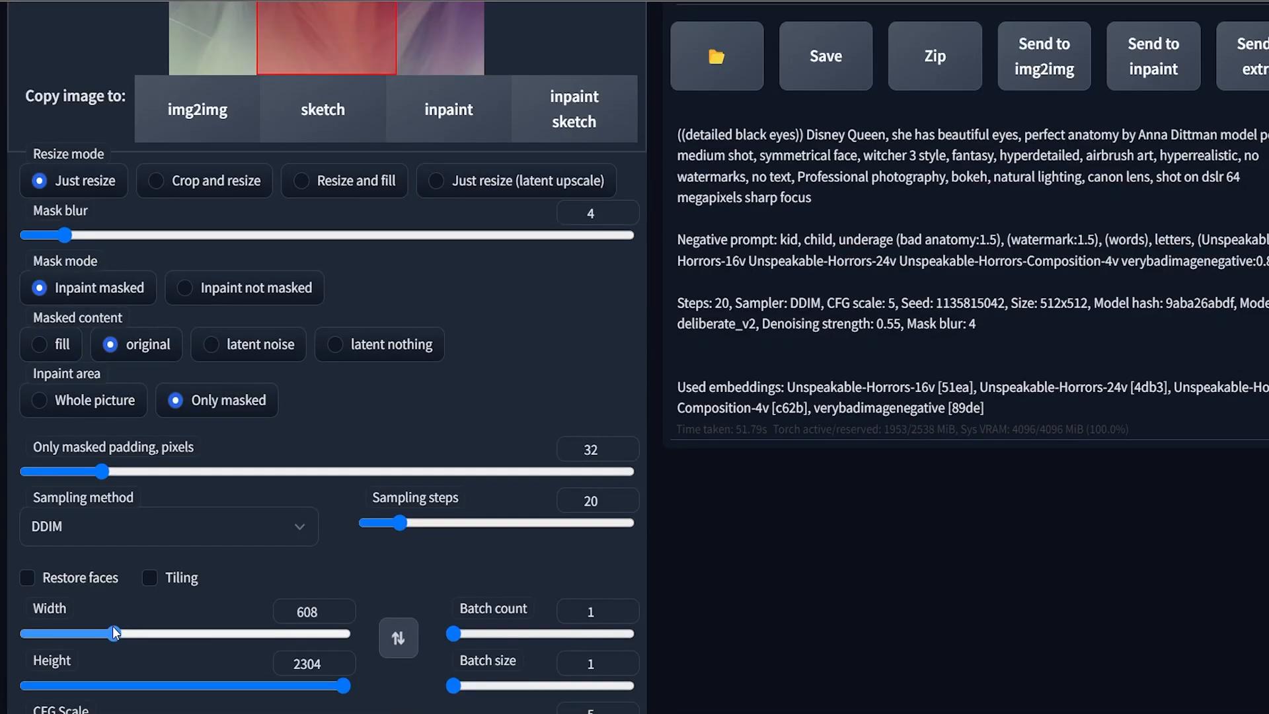